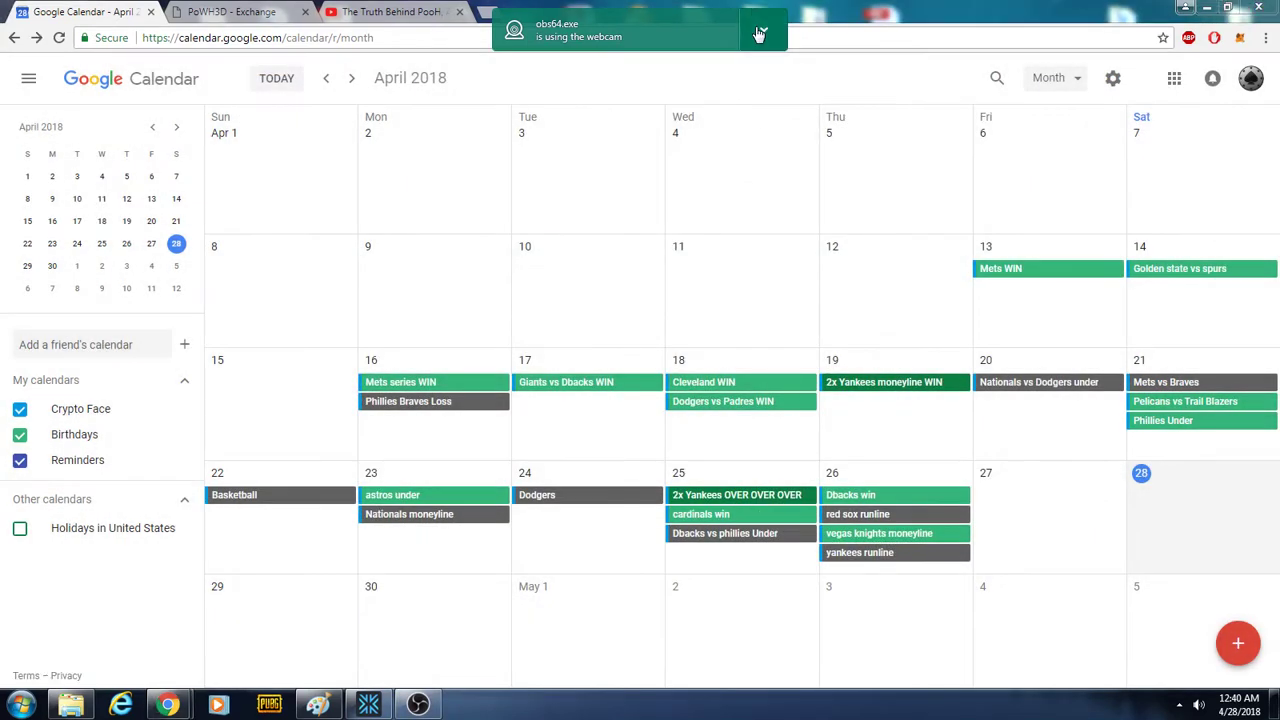
{"action": "left_click", "coordinate": [759, 33]}
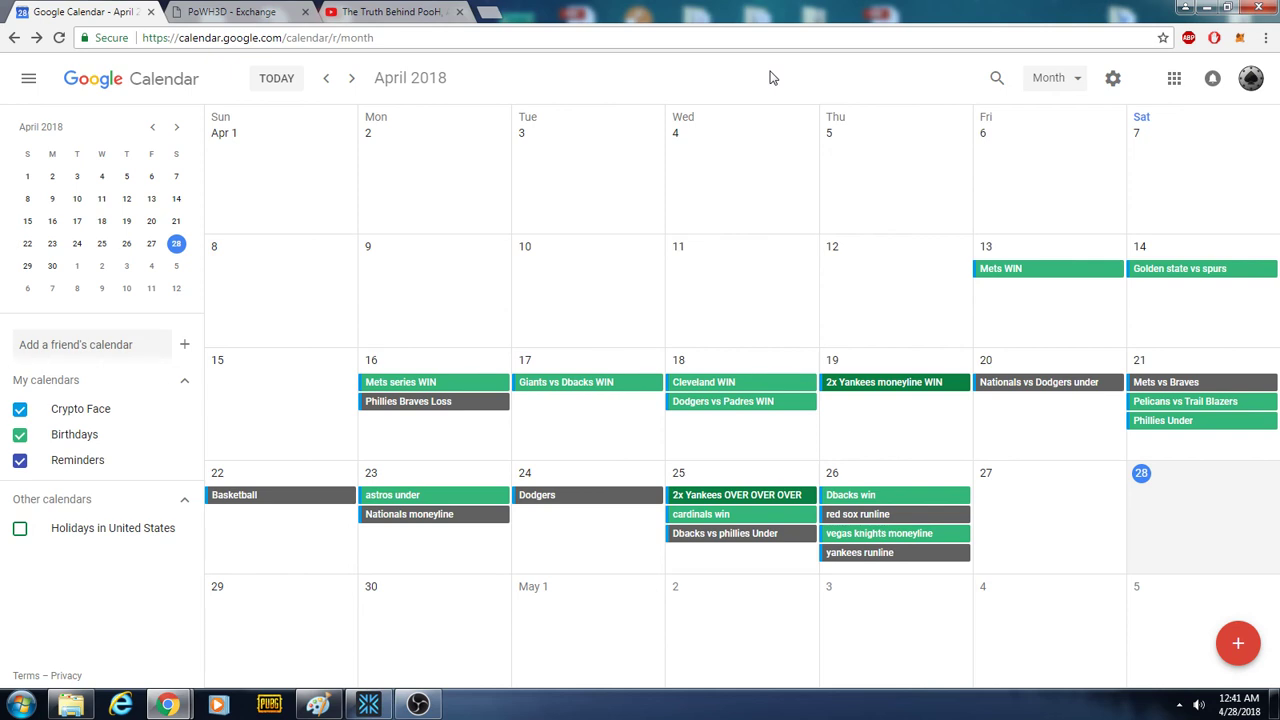
{"action": "mouse_move", "coordinate": [419, 703]}
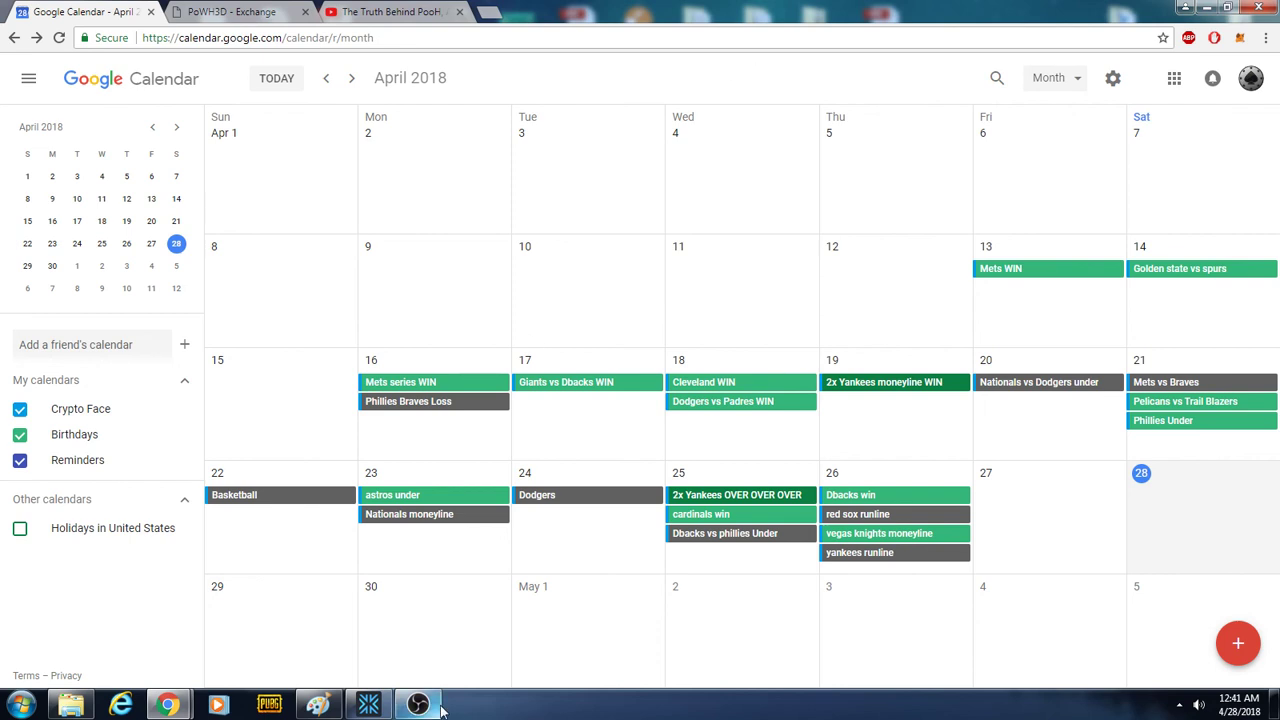
{"action": "mouse_move", "coordinate": [418, 704]}
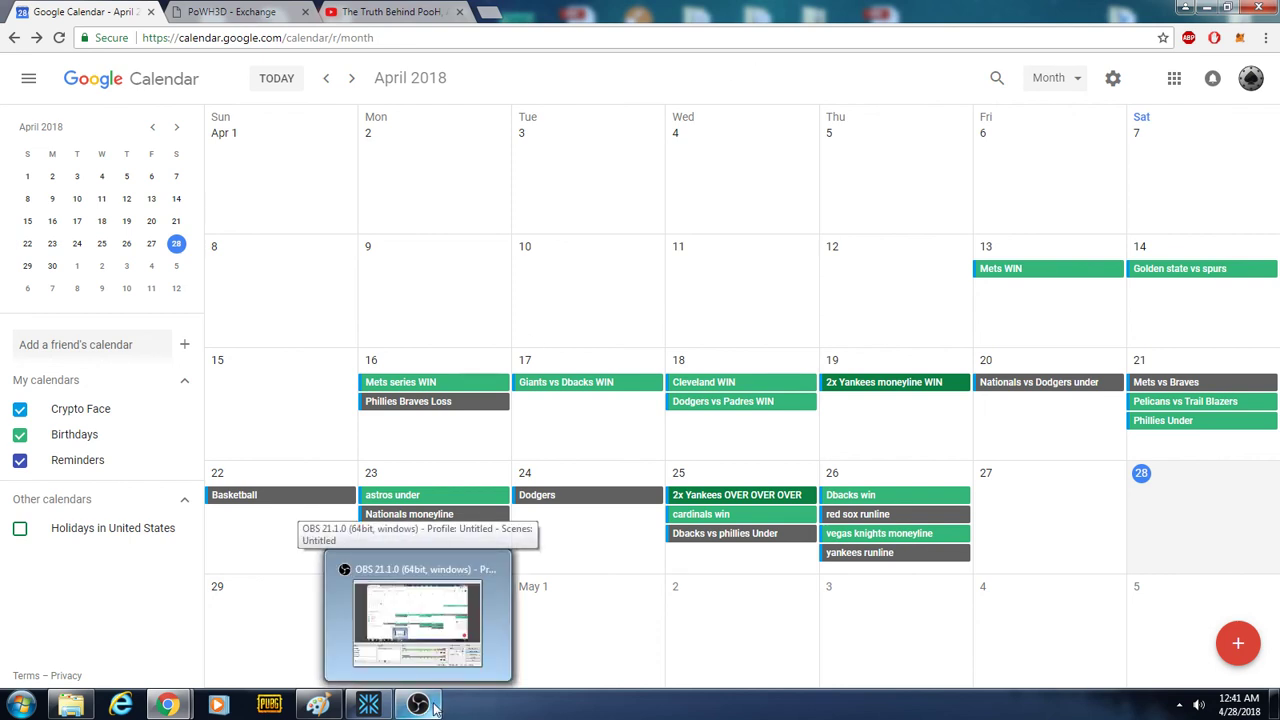